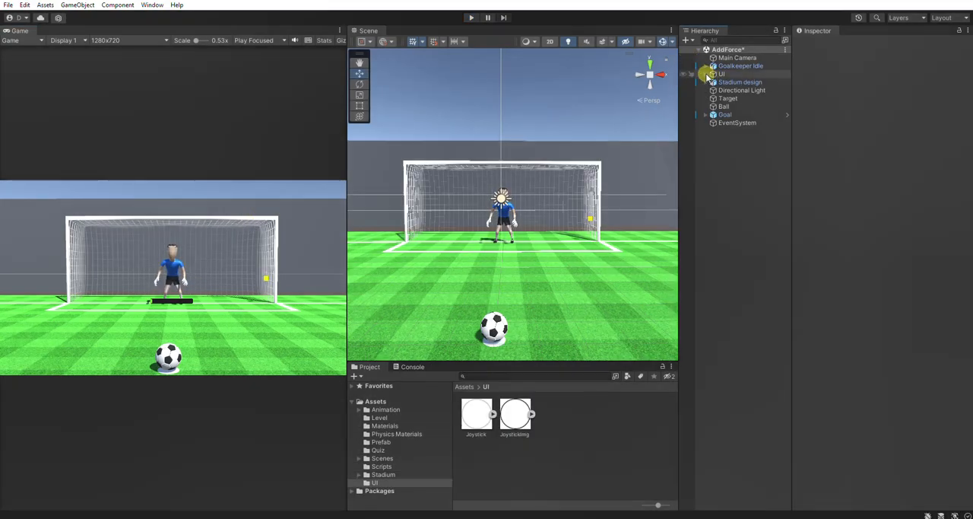
Add a UI Image named Joystick under the Canvas and switch the Scene view to 2D
left_click(721, 75)
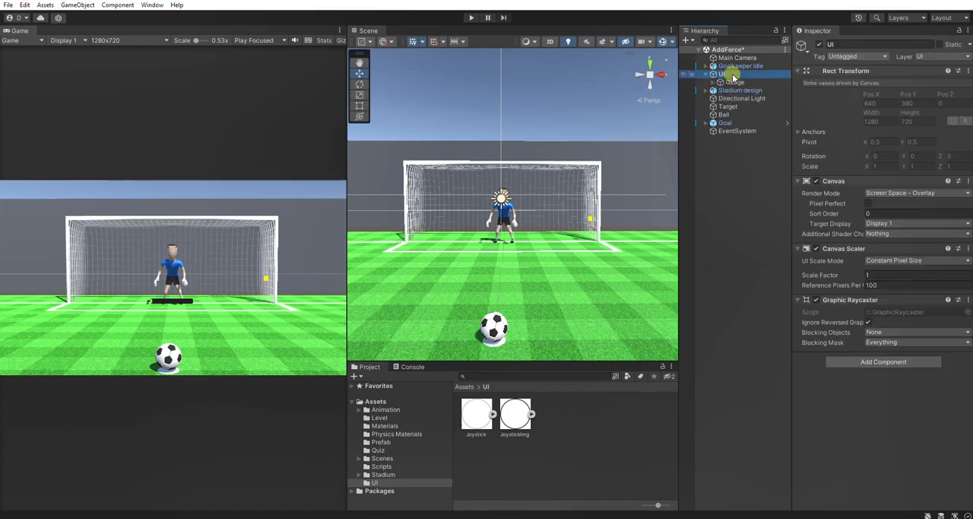
right_click(724, 75)
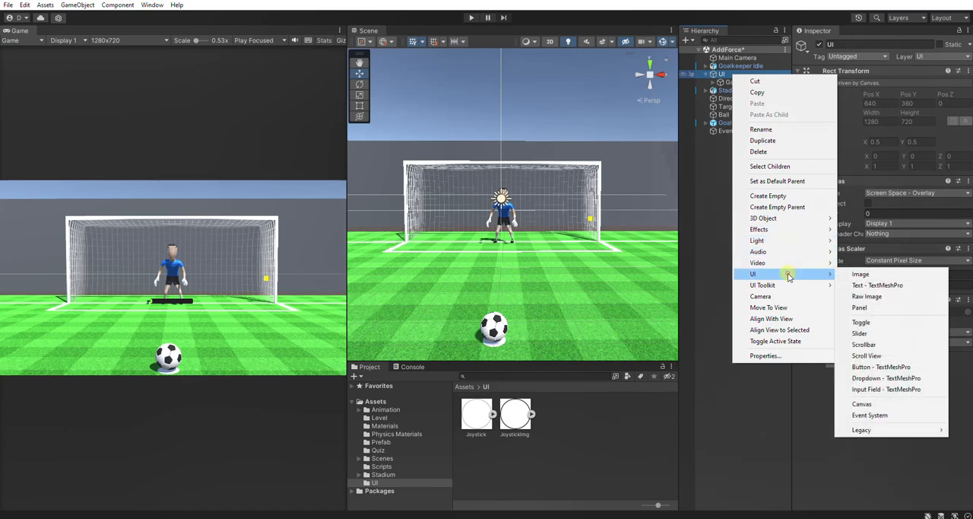
left_click(861, 274)
type("Joystick")
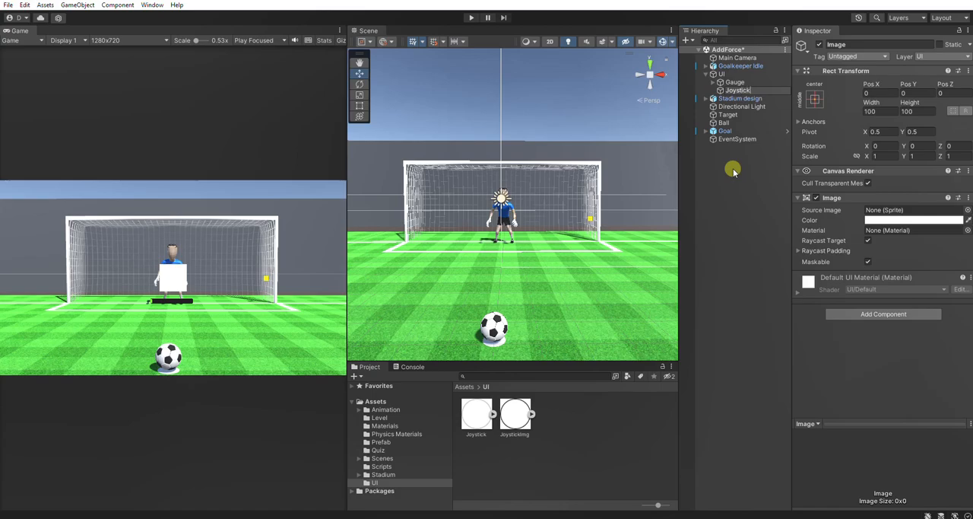
left_click(738, 90)
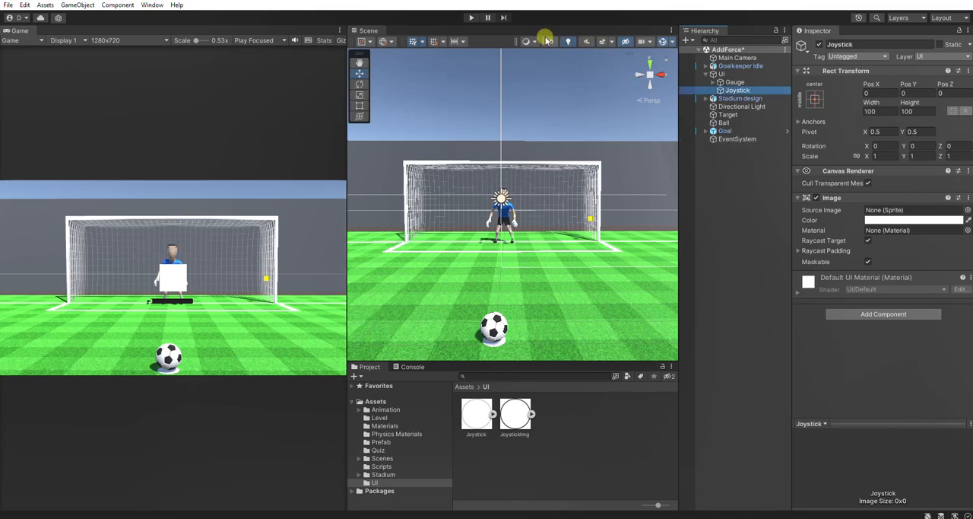
left_click(549, 41)
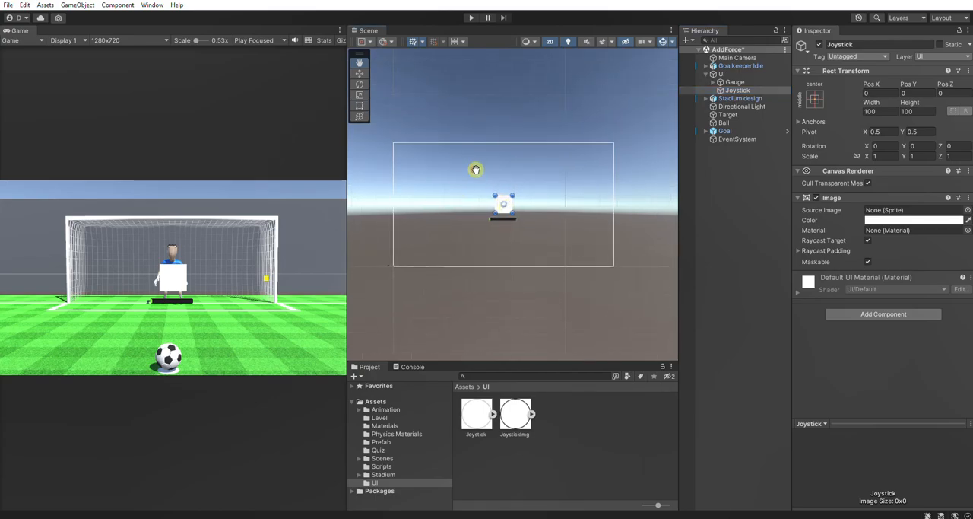
Anchor Joystick bottom-left at Pos 120,120, size 200×200, JoystickRing sprite with lowered alpha
left_click(816, 97)
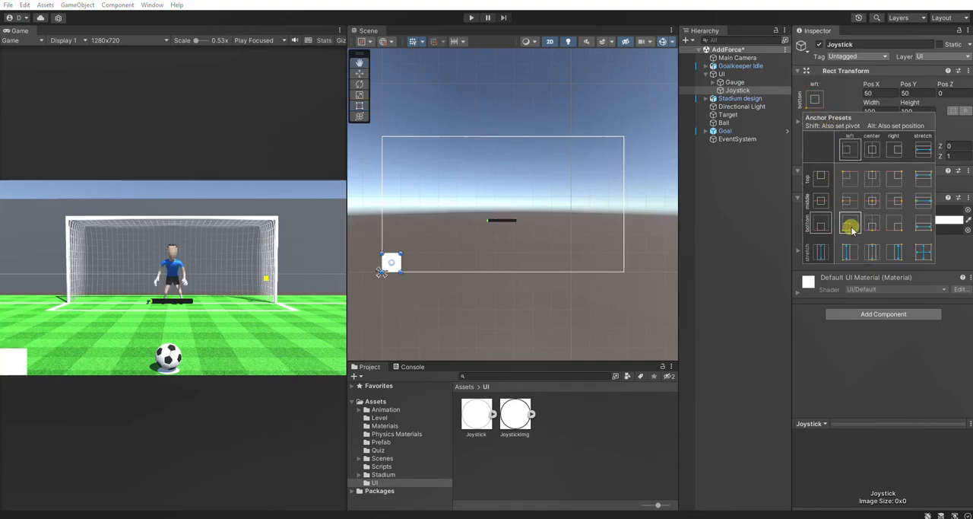
left_click(879, 93)
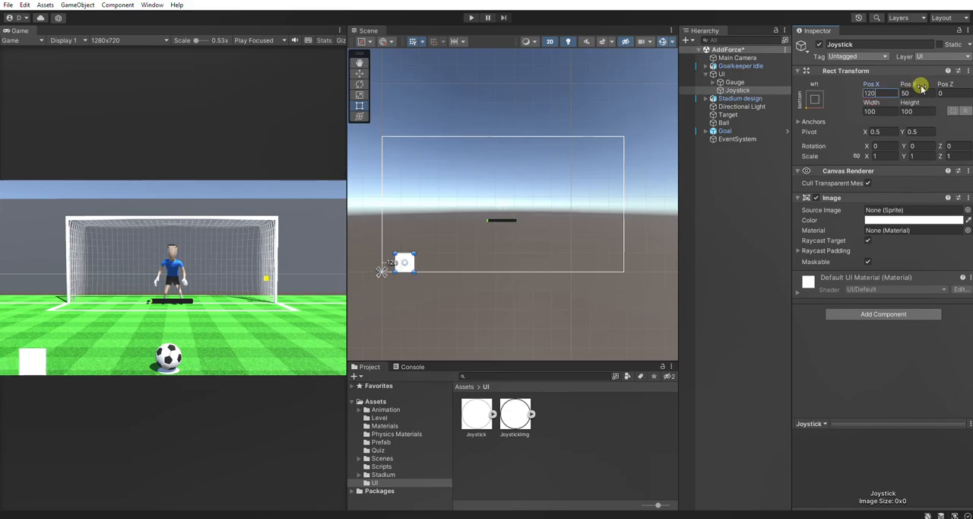
type("120")
left_click(880, 111)
type("200")
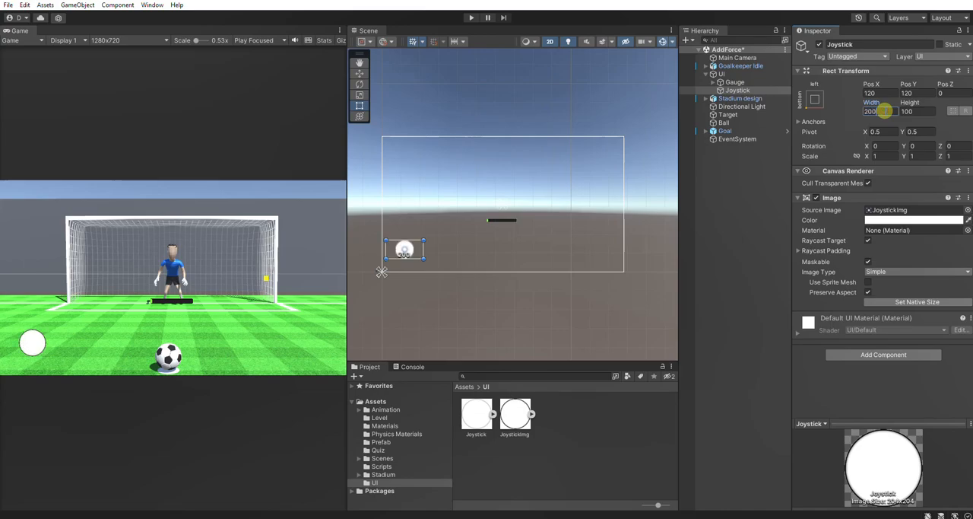
left_click(916, 111)
type("200")
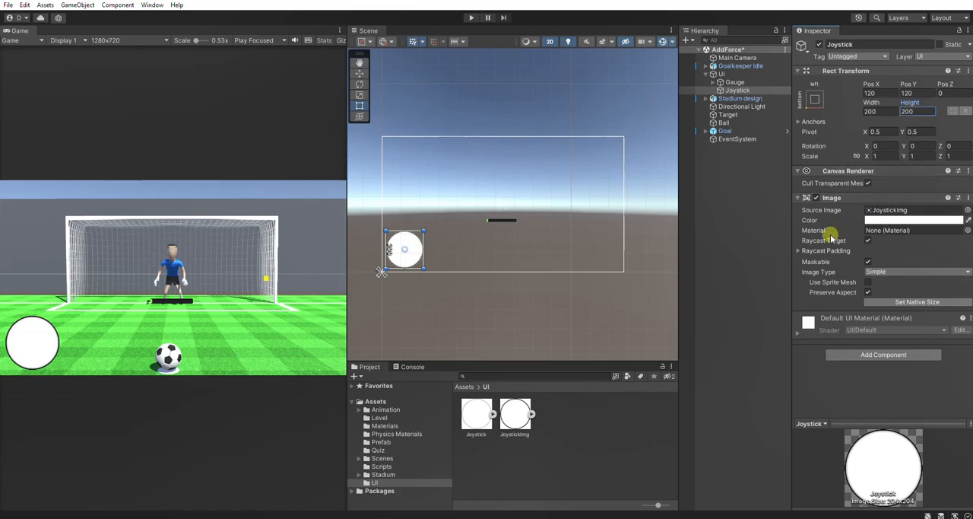
left_click(912, 219)
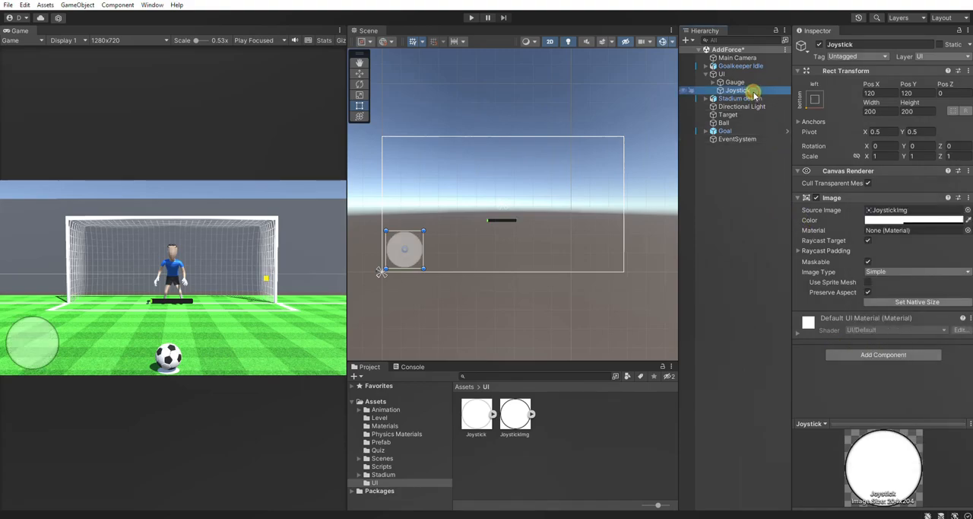
Add a JoystickButton child image using the Joystick sprite and adjust its colour
right_click(736, 90)
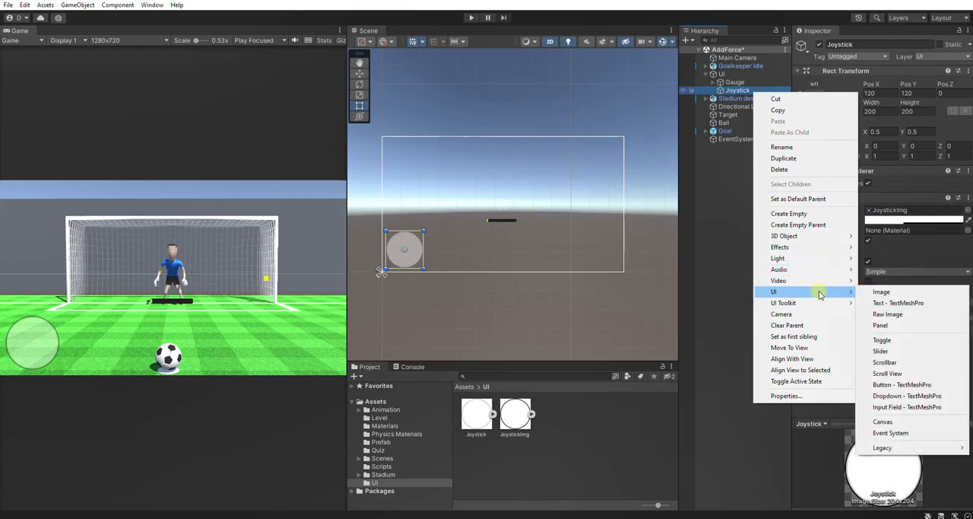
left_click(883, 291)
type("JoystickButton")
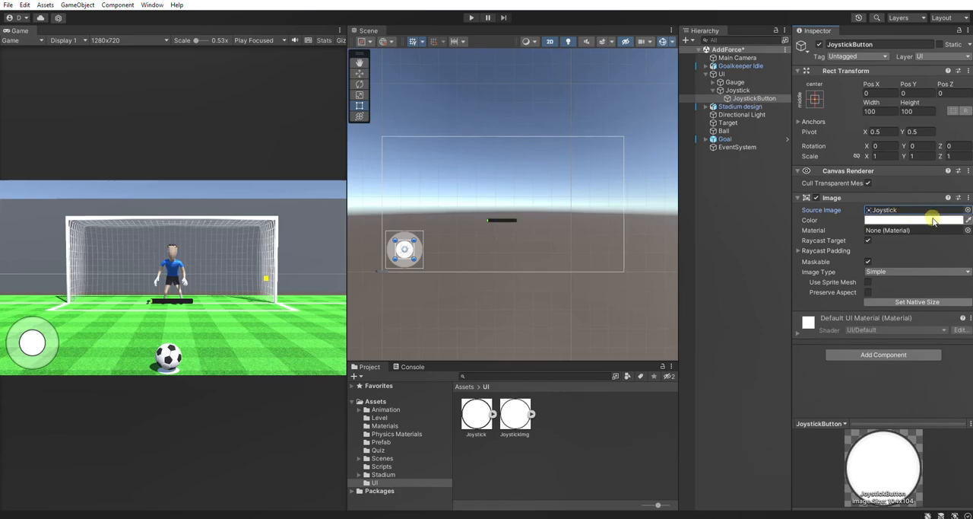
left_click(934, 219)
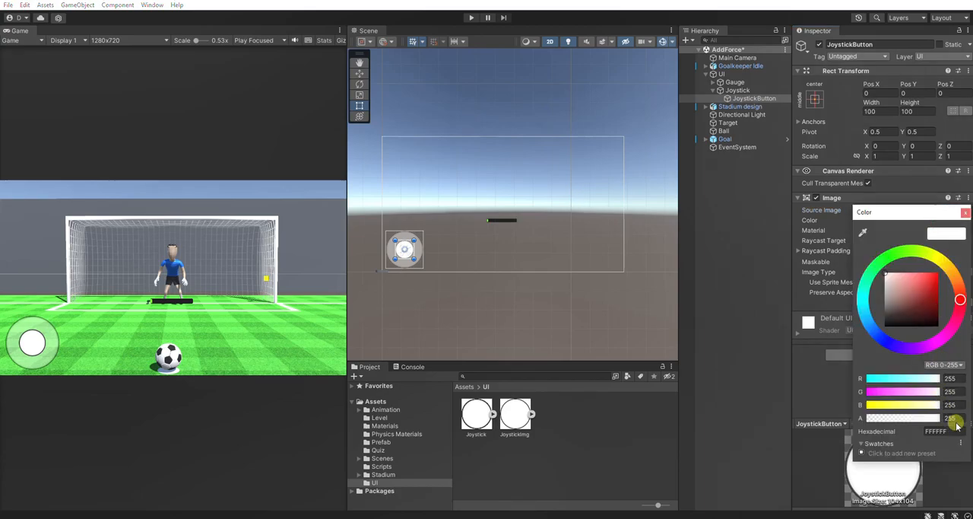
left_click_drag(959, 417, 926, 417)
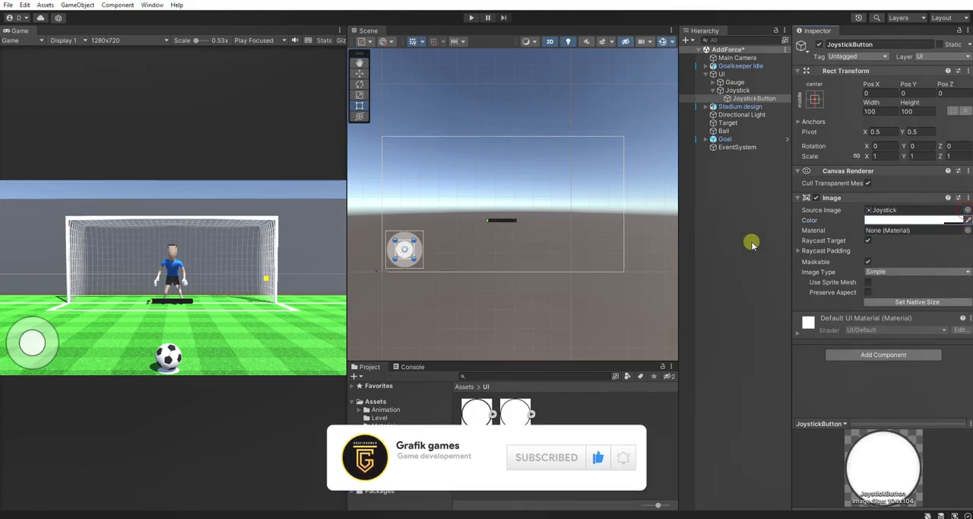
left_click(755, 97)
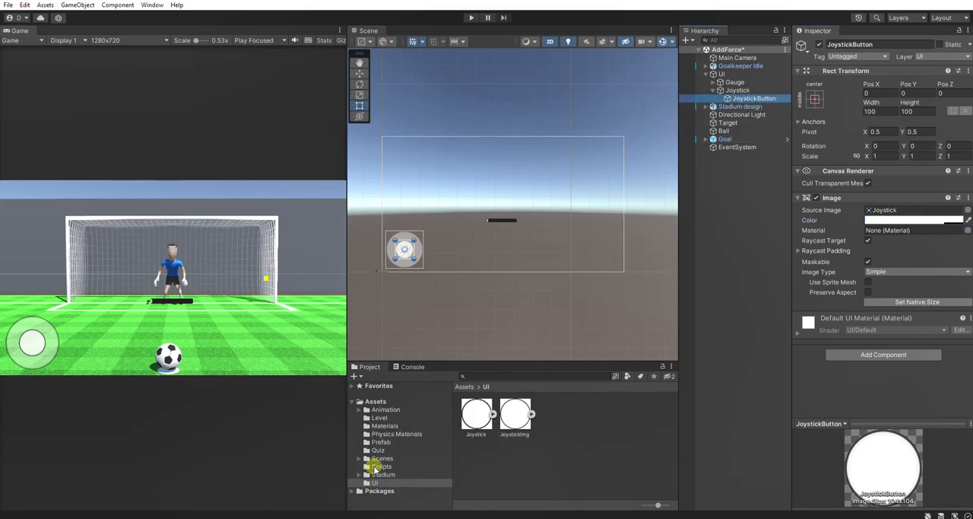
Attach Joystick.cs to JoystickButton with Max Distance 50, check Target's script, and open Joystick.cs
left_click(381, 465)
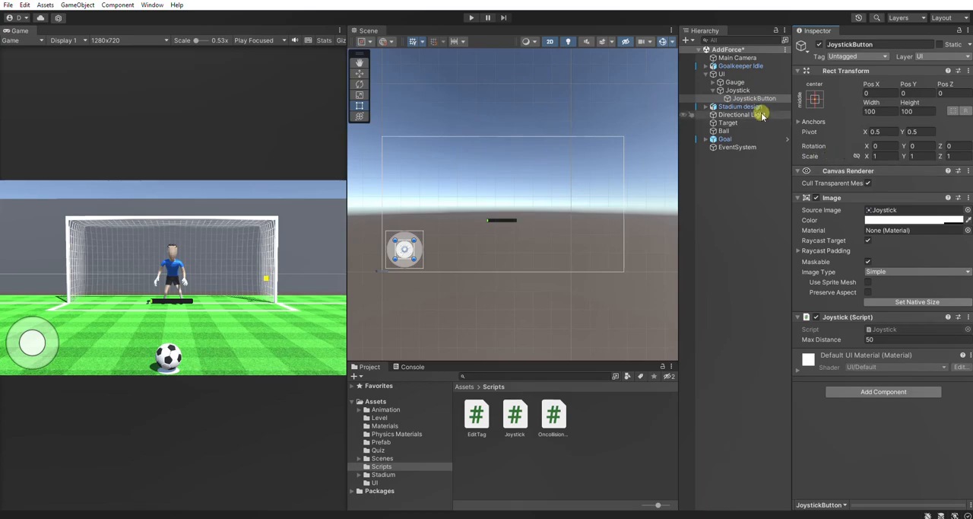
left_click(754, 97)
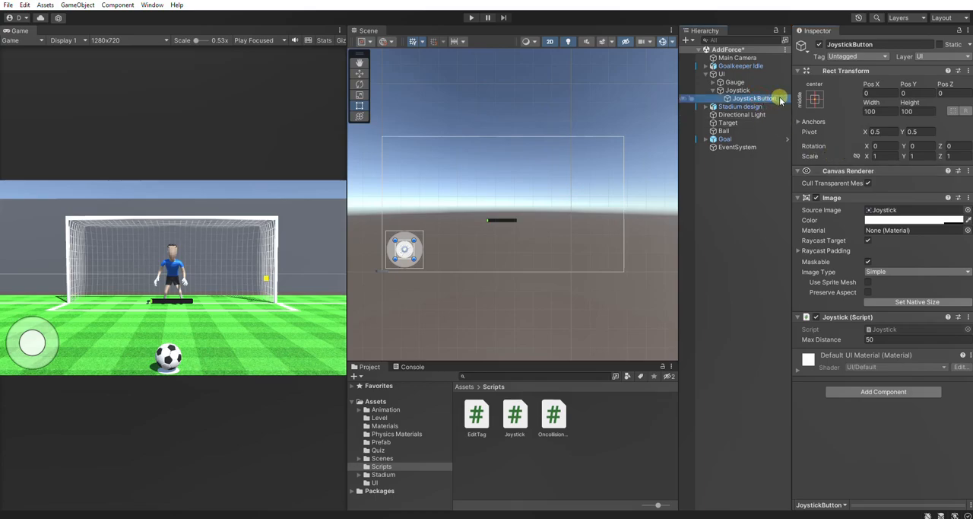
left_click(736, 90)
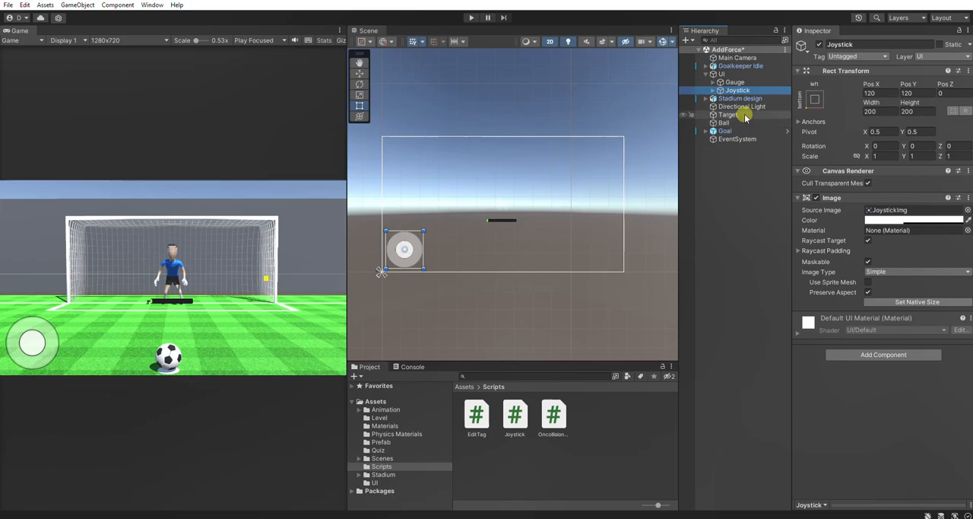
left_click(727, 115)
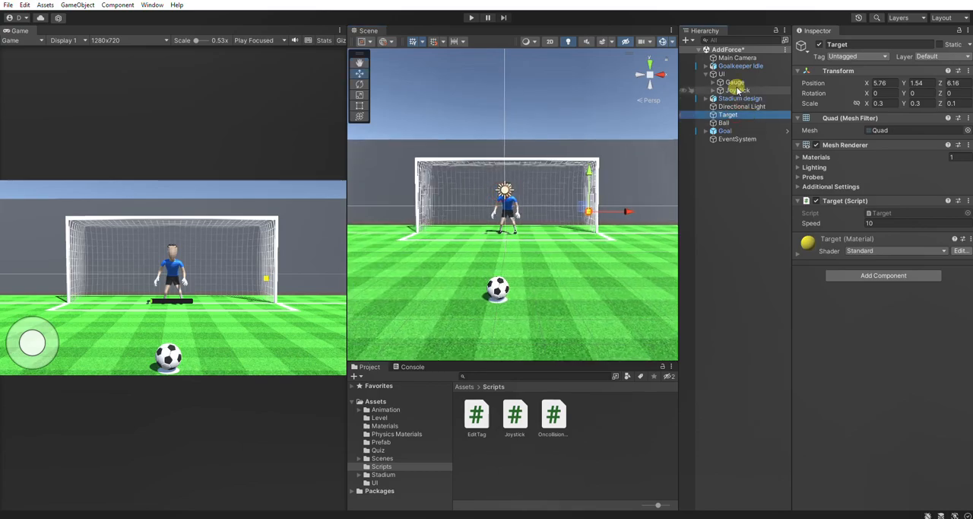
left_click(736, 90)
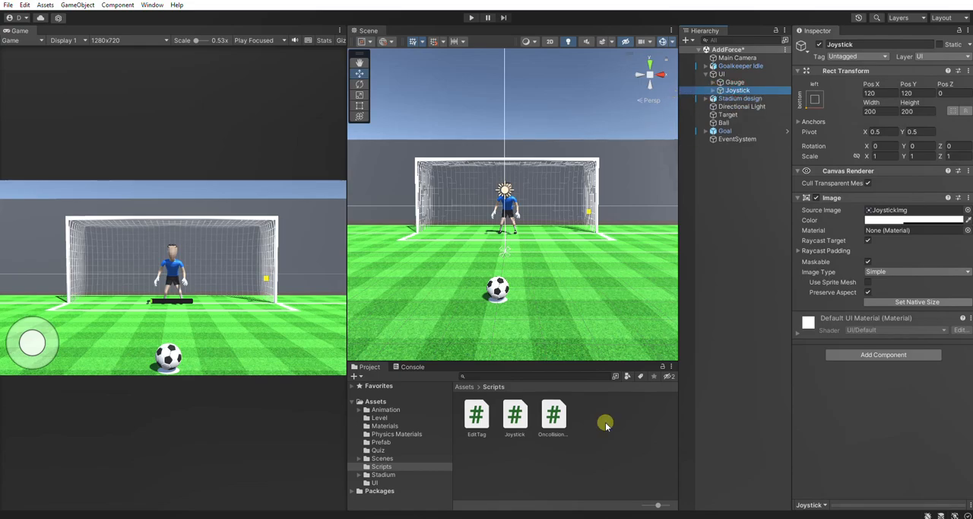
double_click(514, 414)
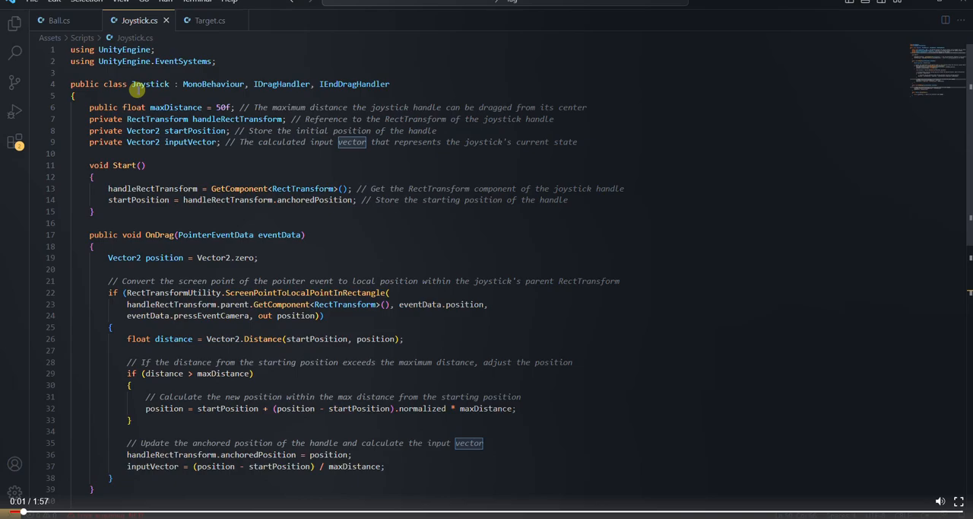
mouse_move(628, 126)
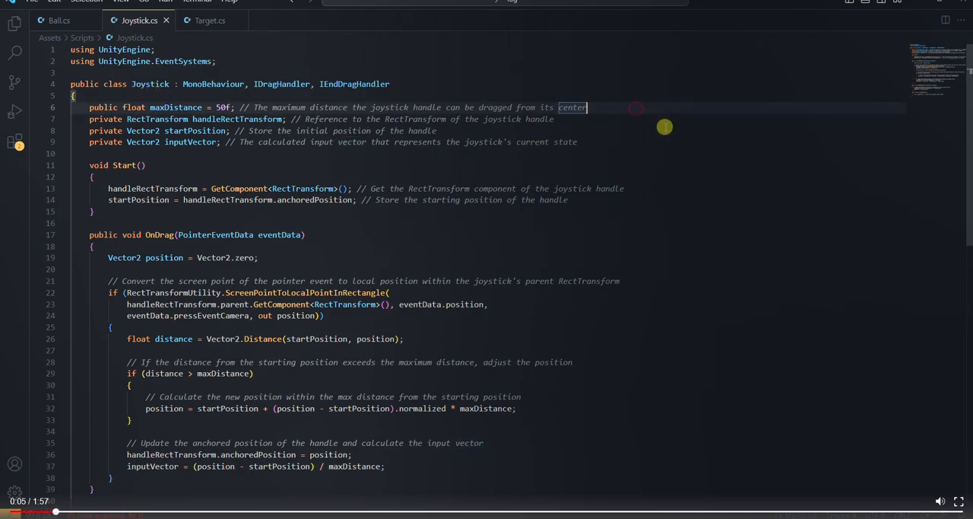
mouse_move(660, 125)
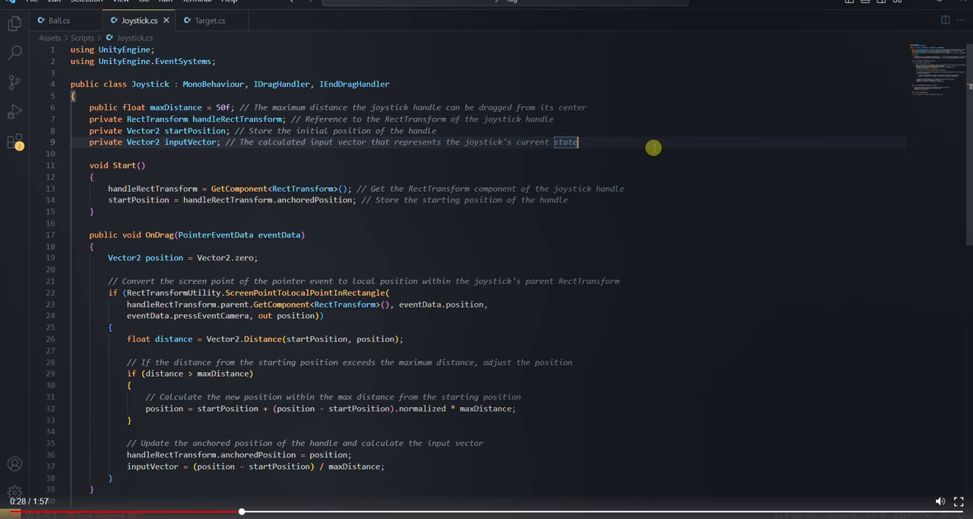
mouse_move(646, 152)
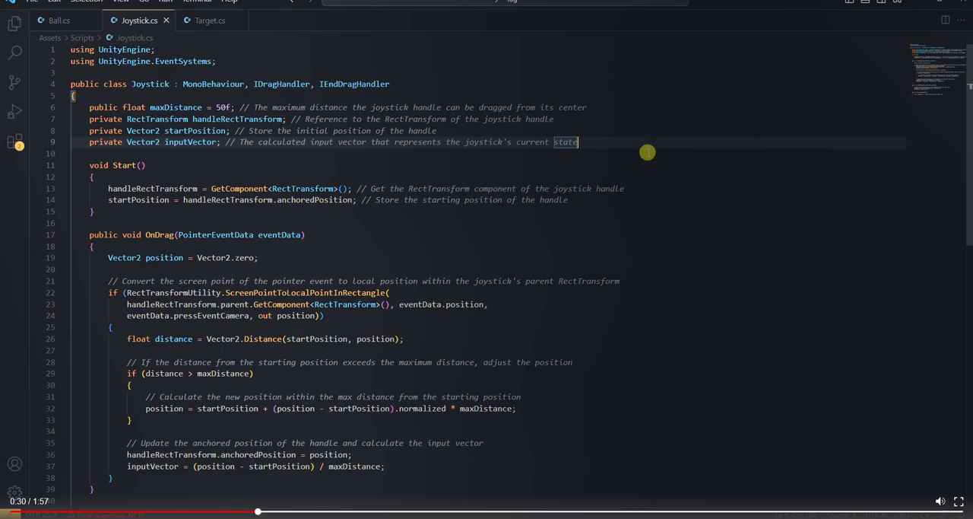
Scroll through Joystick.cs from the Start setup down to the OnDrag clamping logic
scroll("down", 3)
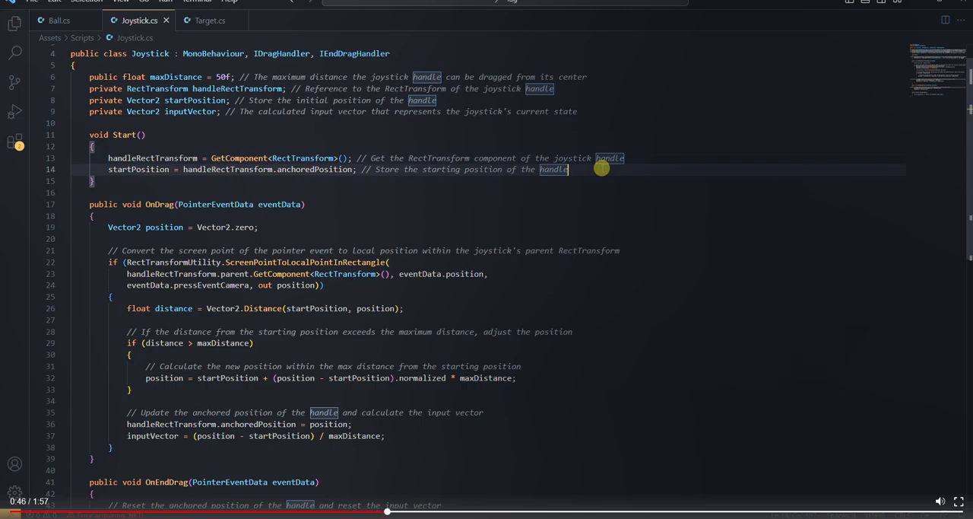
scroll("down", 3)
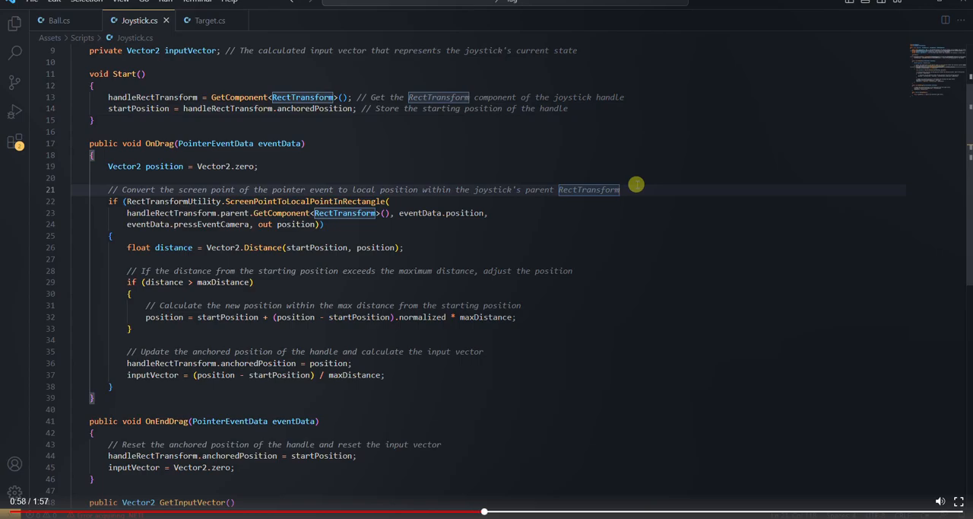
mouse_move(614, 231)
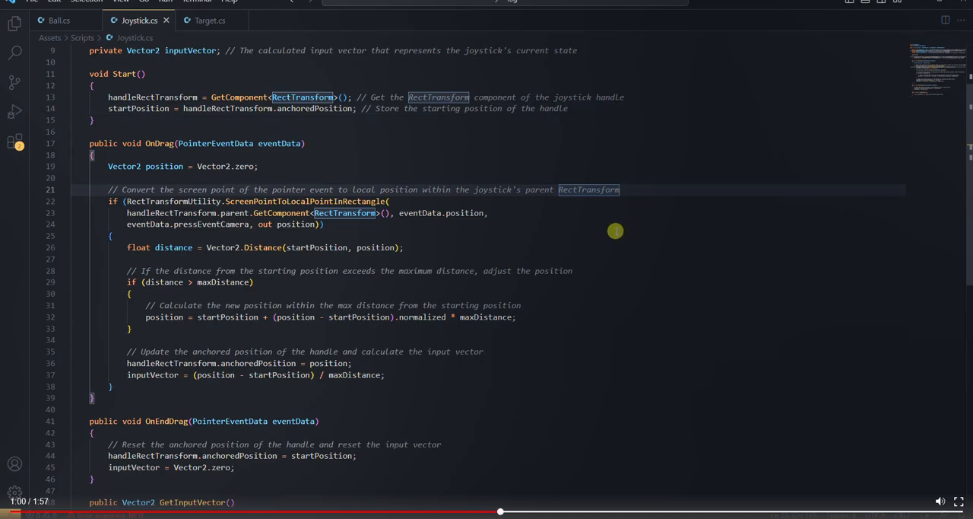
scroll("down", 3)
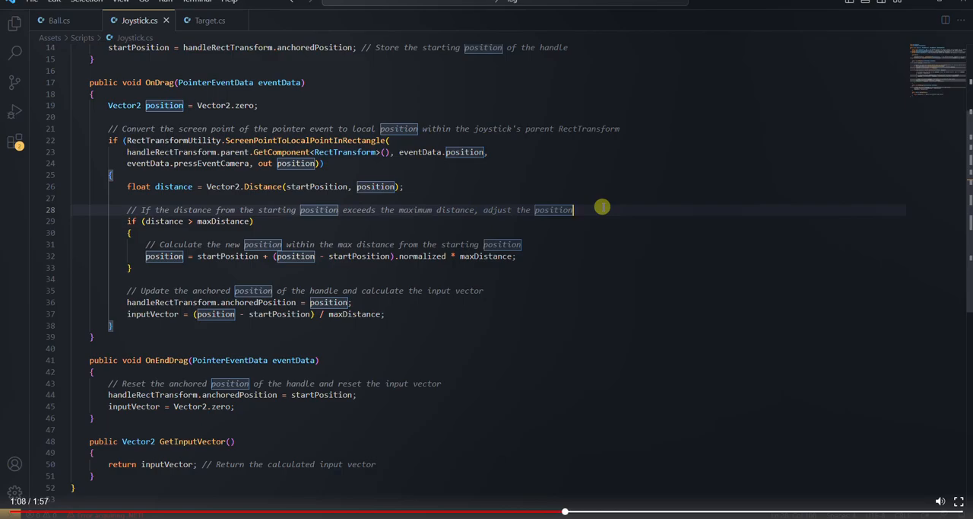
mouse_move(578, 219)
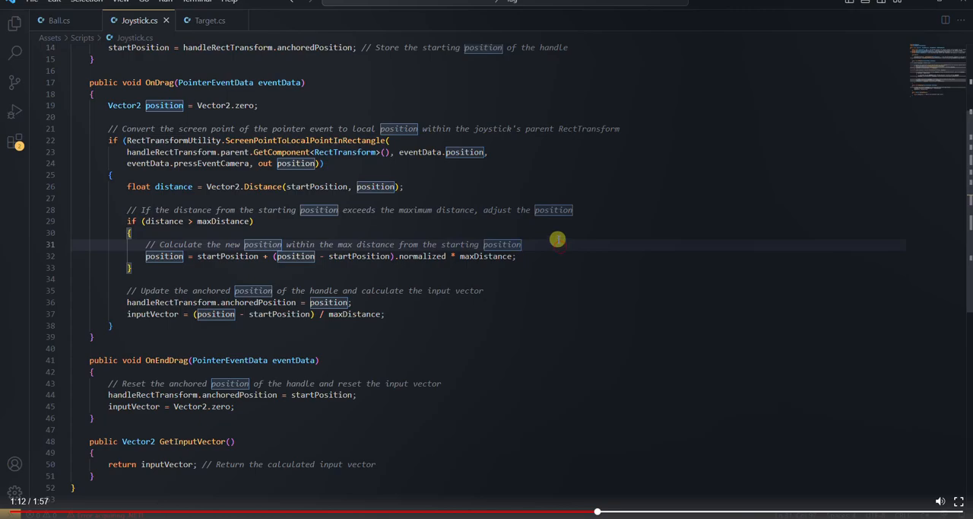
mouse_move(569, 246)
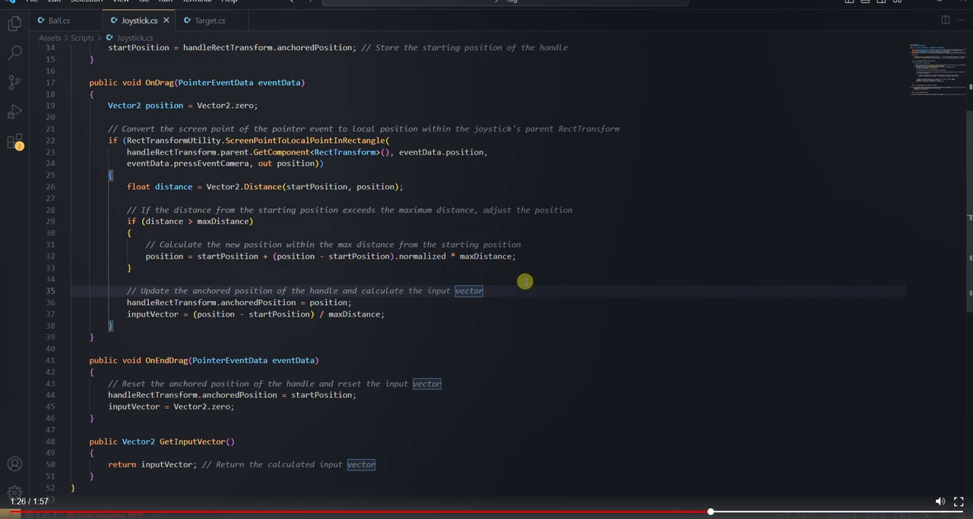
mouse_move(487, 321)
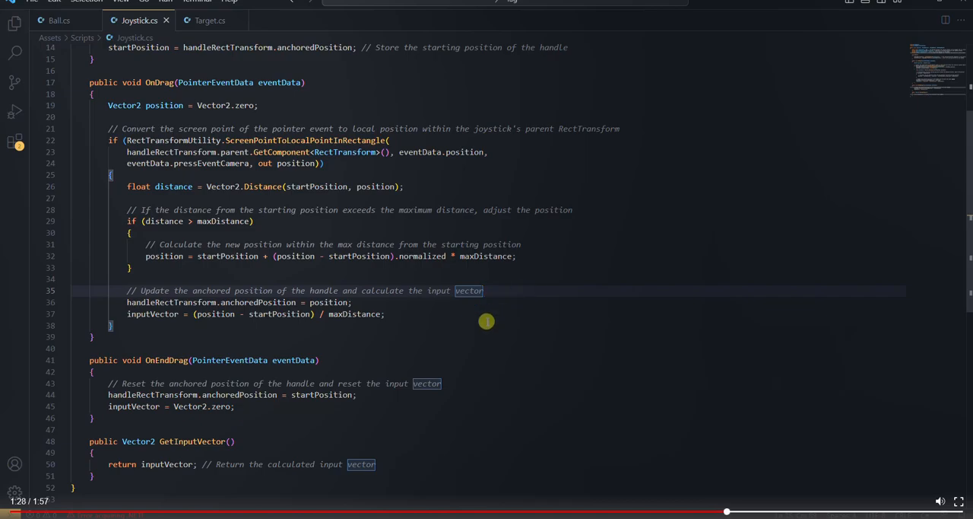
scroll("down", 3)
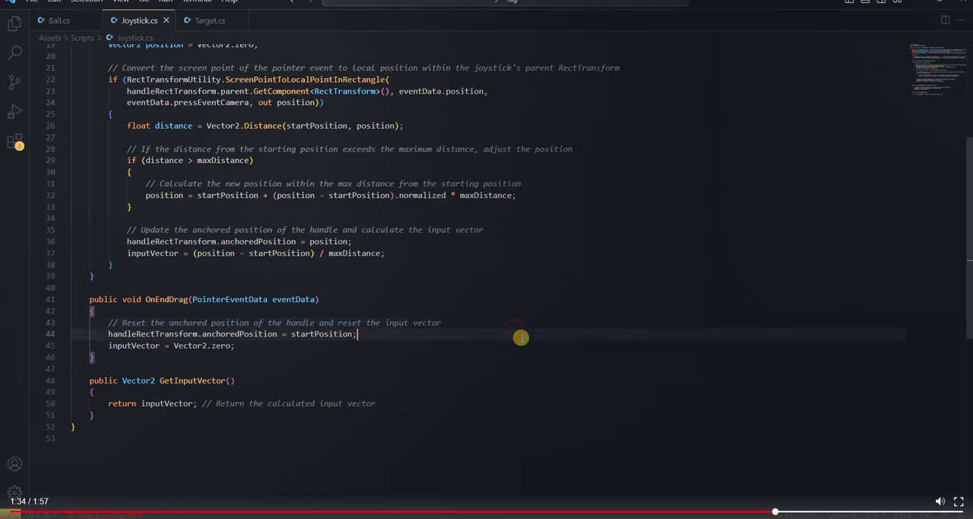
mouse_move(589, 318)
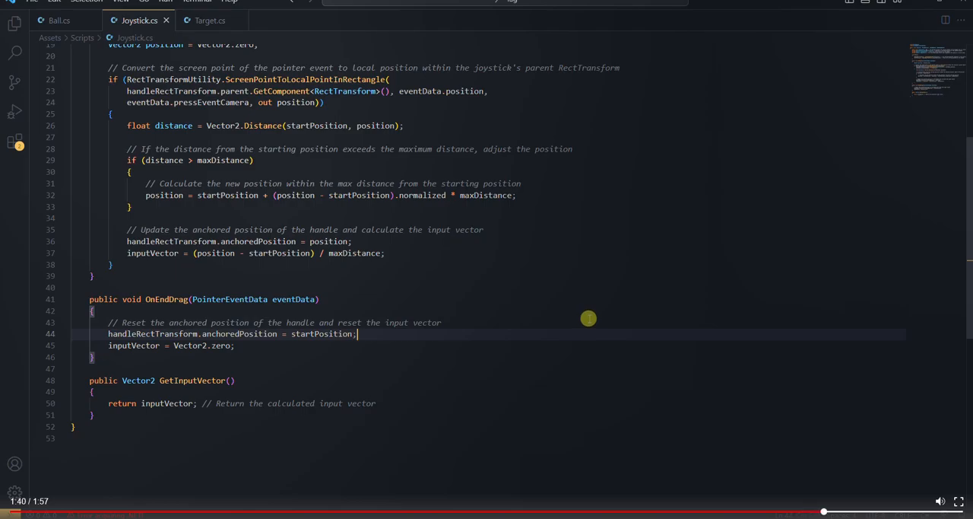
mouse_move(482, 420)
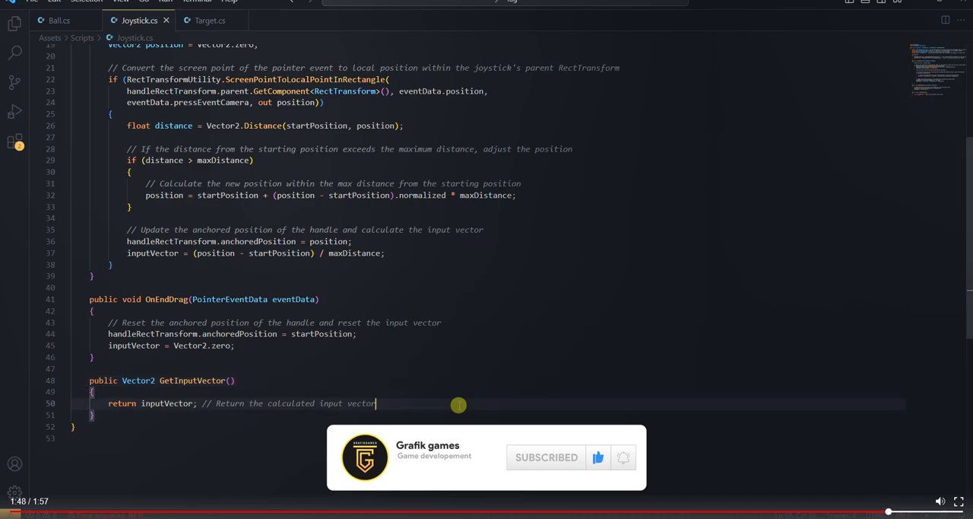
double_click(362, 404)
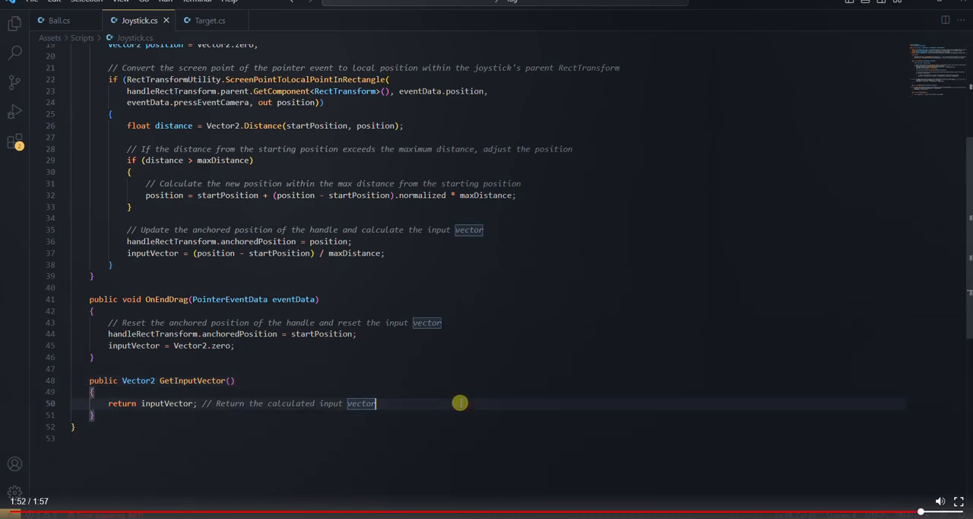
scroll("up", 3)
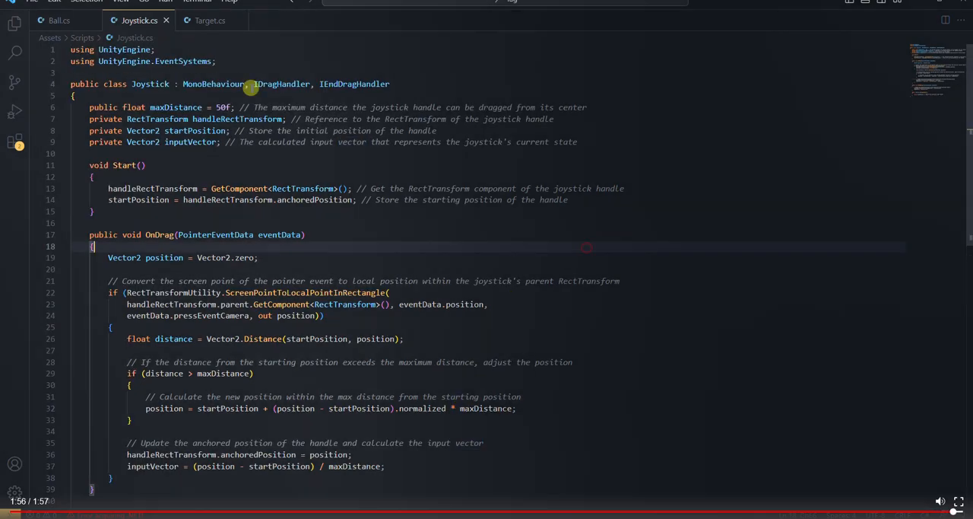
Switch to Target.cs to review Update moving the target from the joystick input vector
left_click(210, 21)
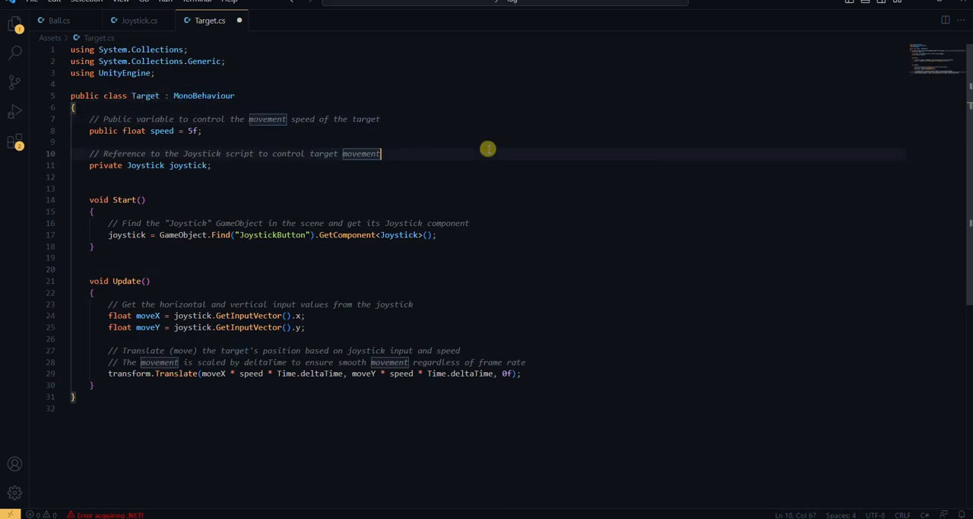
mouse_move(577, 222)
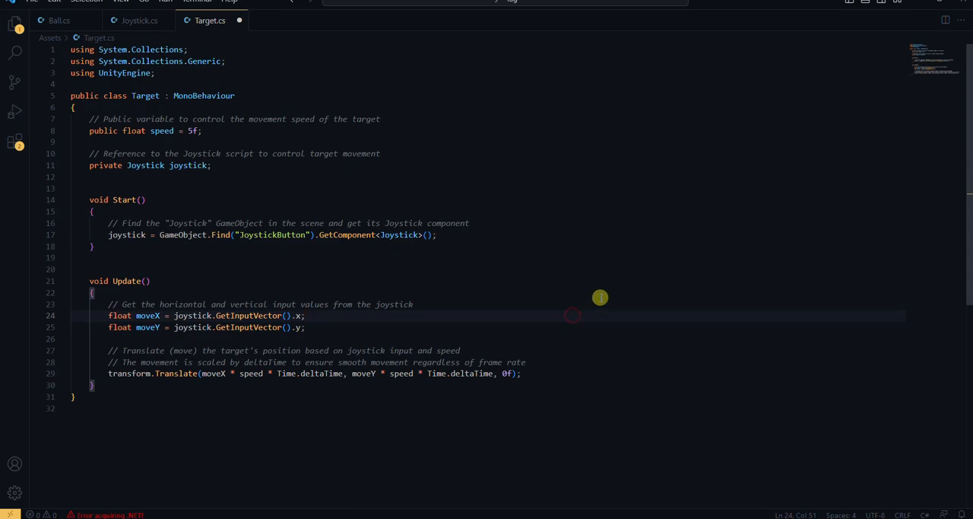
mouse_move(567, 339)
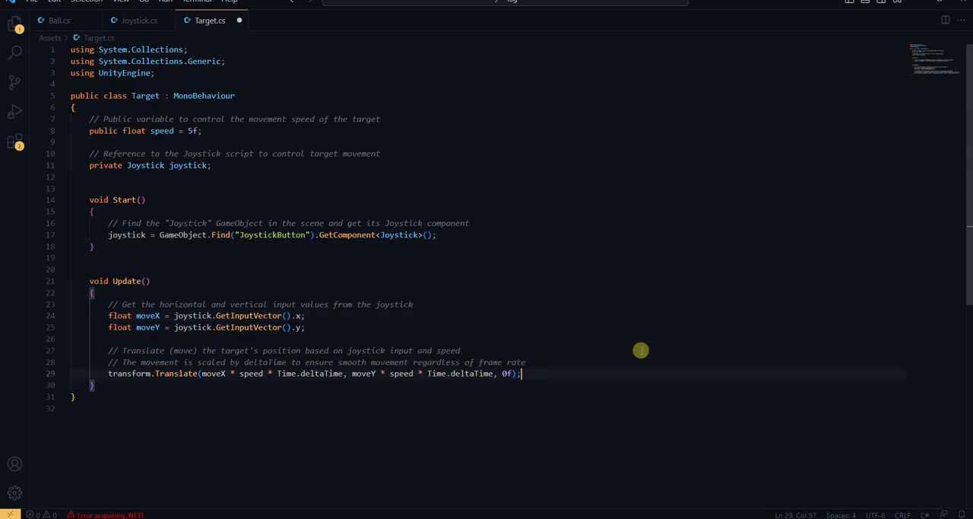
mouse_move(631, 347)
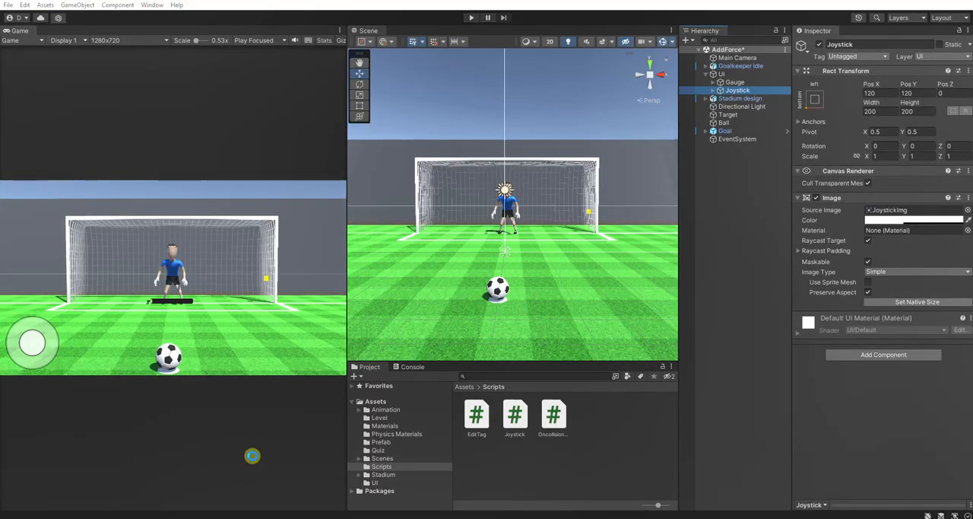
Select Target, list the Scripts folder, then select Joystick and expand it to show JoystickButton
left_click(727, 116)
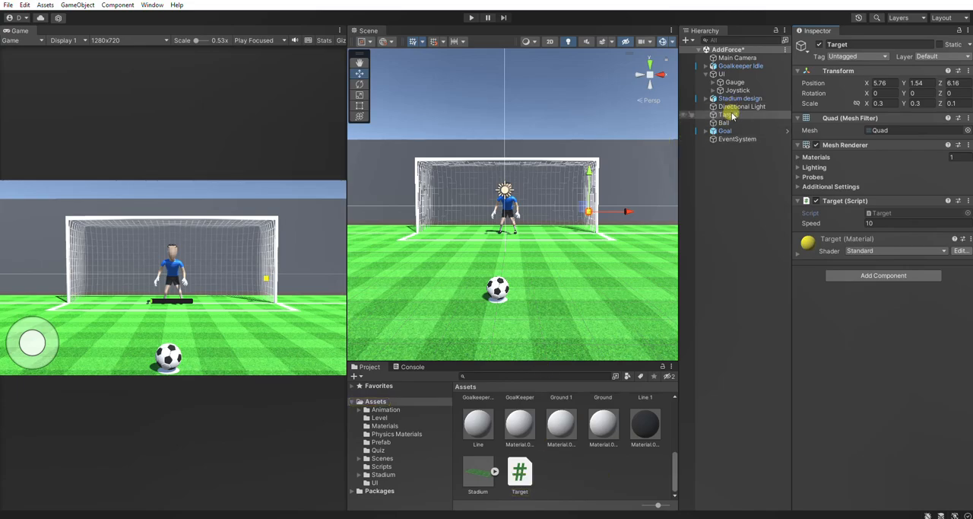
left_click(383, 465)
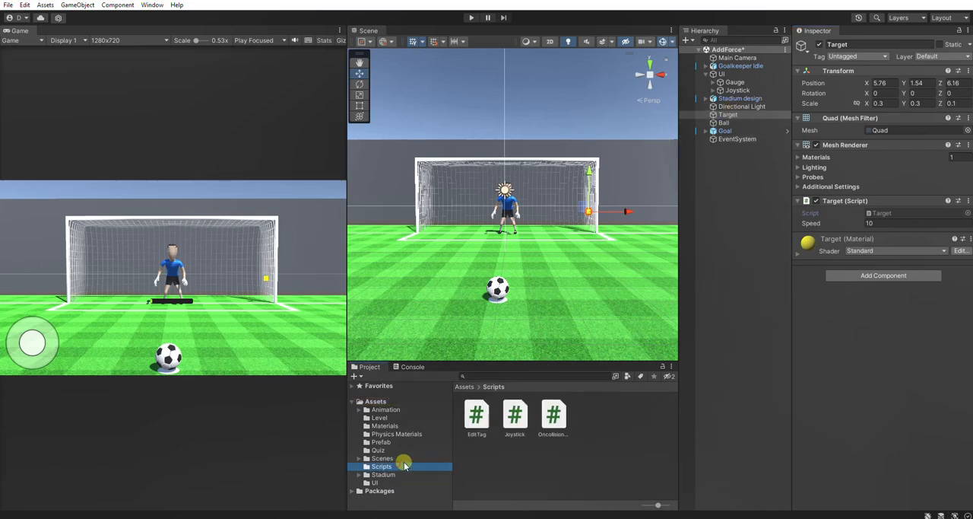
left_click(738, 90)
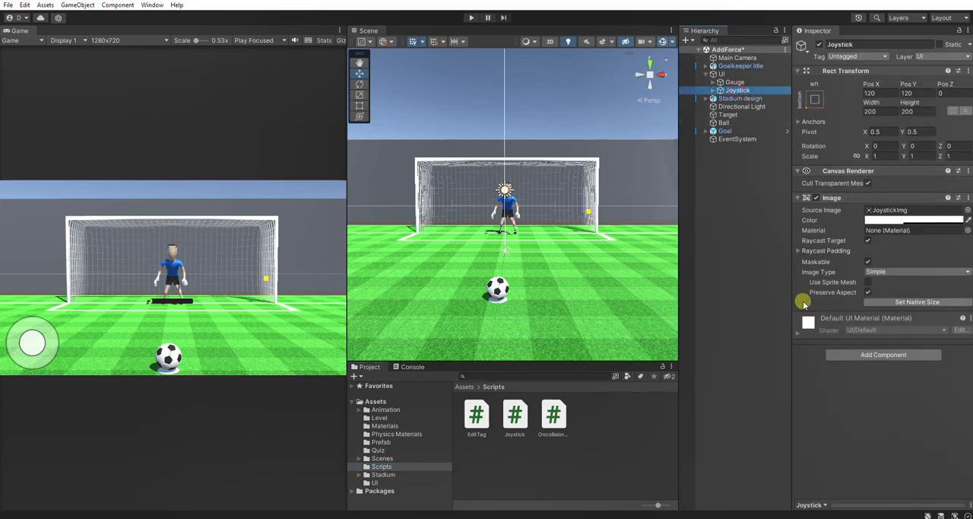
left_click(705, 90)
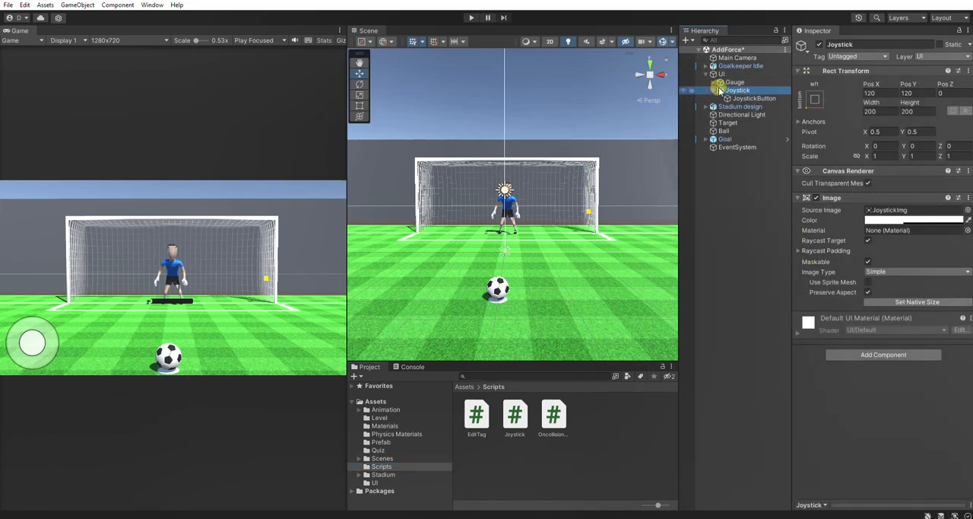